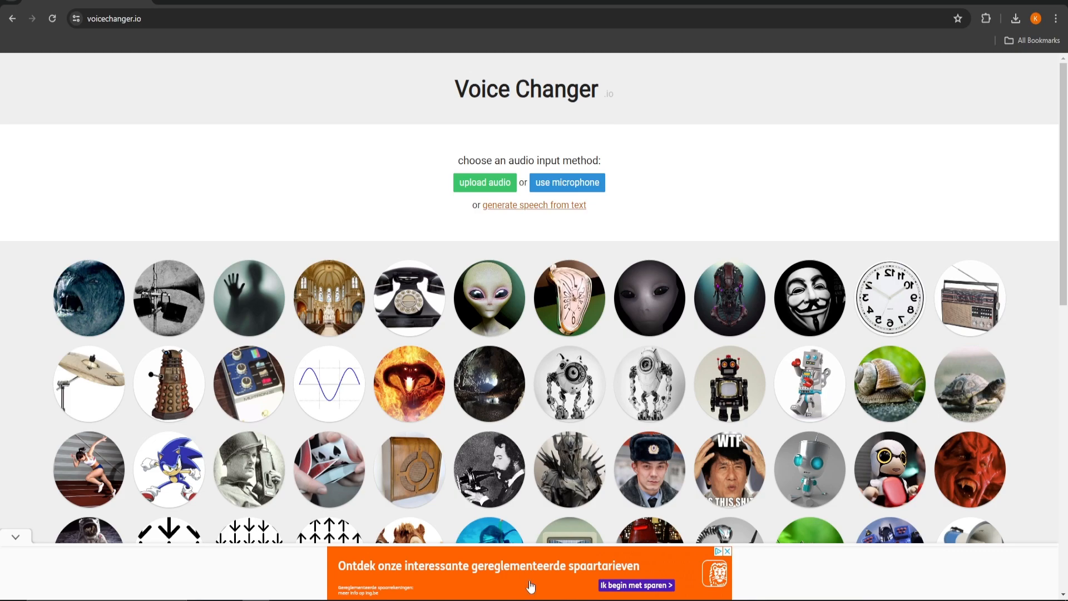
Upload an audio file, apply a voice effect and download the converted result as a WAV
click(484, 181)
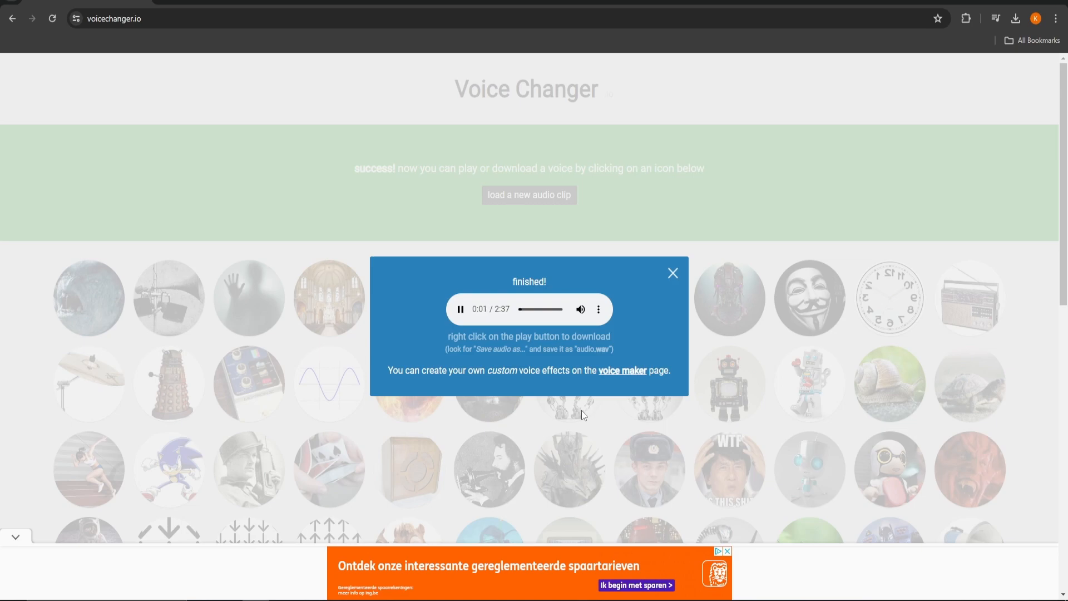
right_click(461, 309)
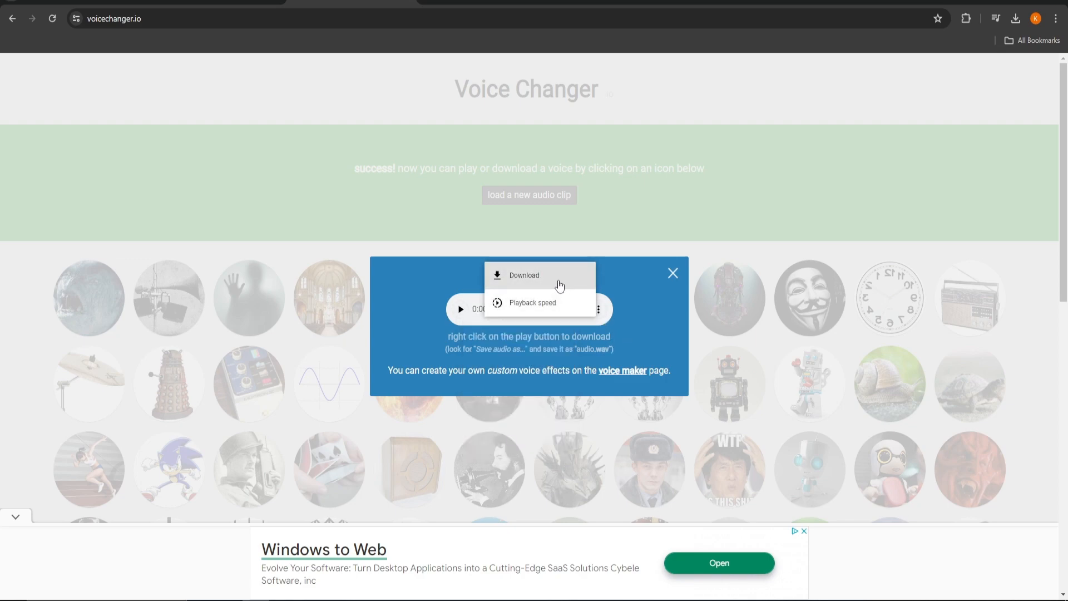
click(524, 275)
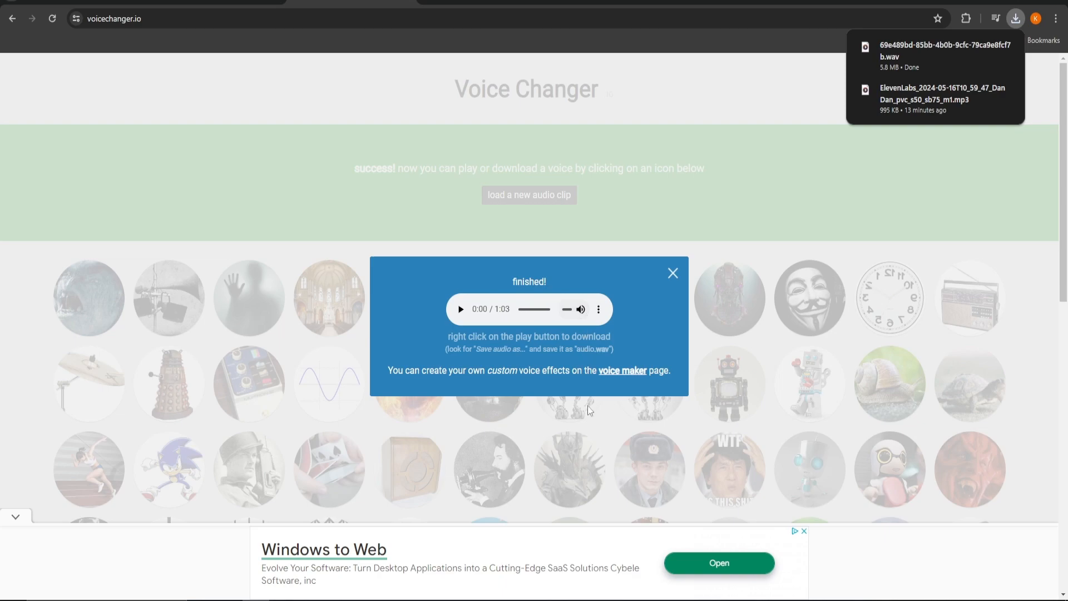
click(672, 273)
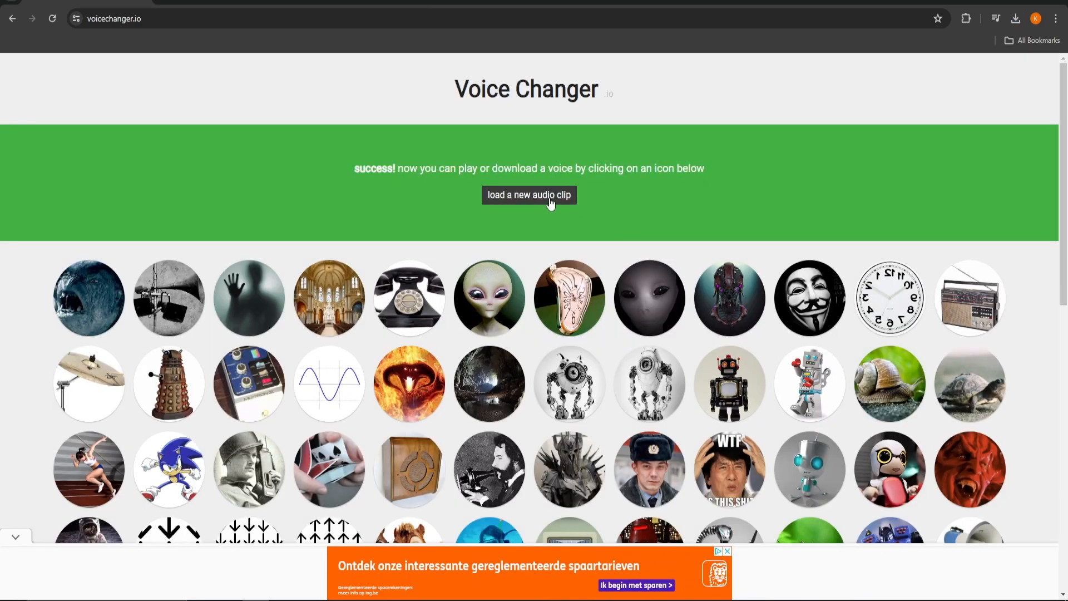
Record a short microphone clip, convert it with an effect, play it back and close the result
click(529, 195)
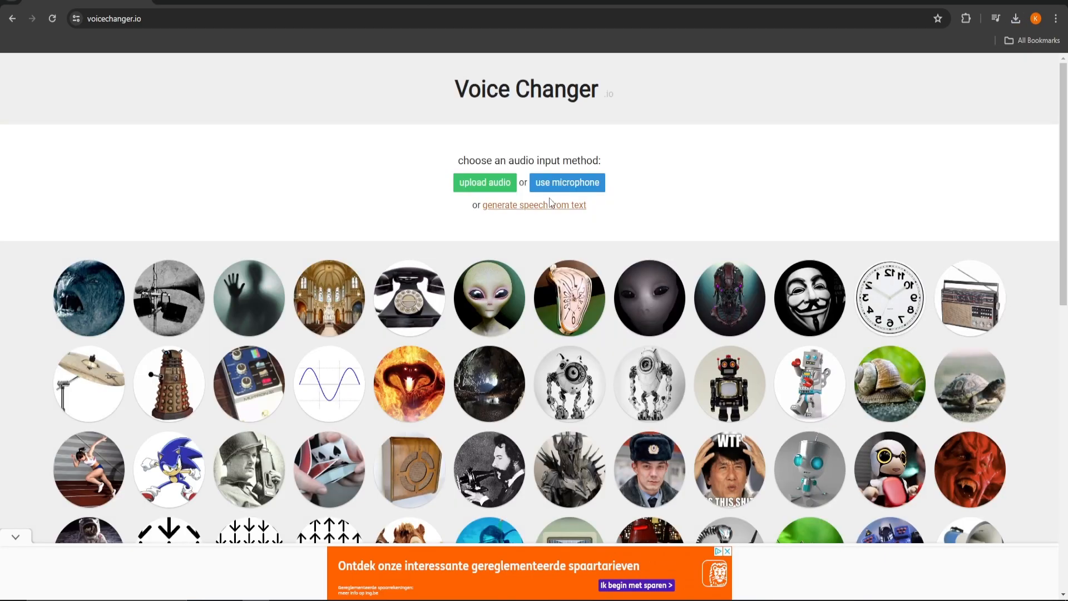
click(566, 181)
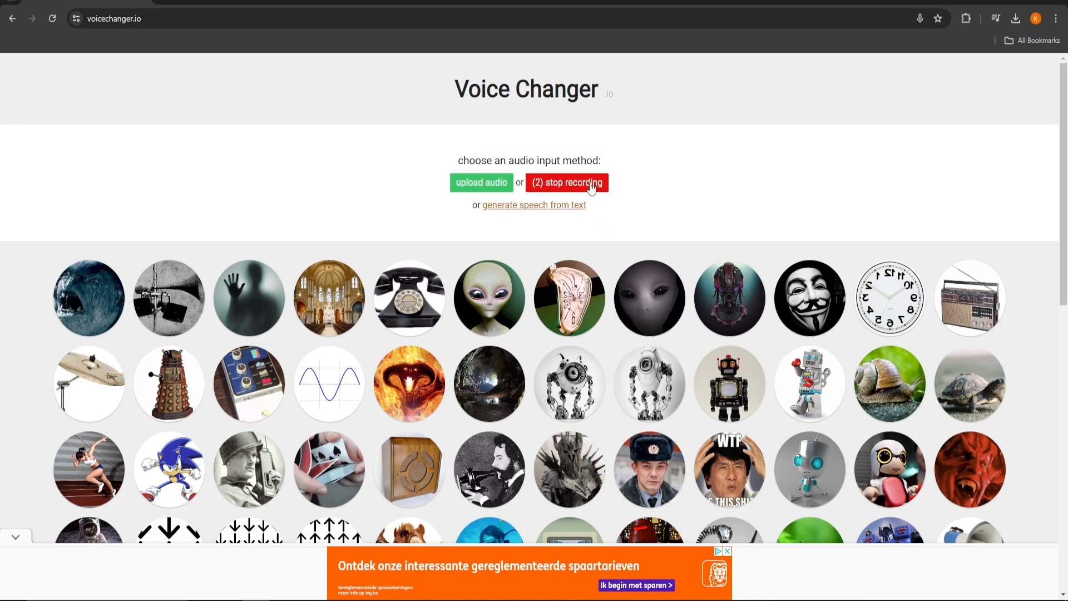
click(567, 183)
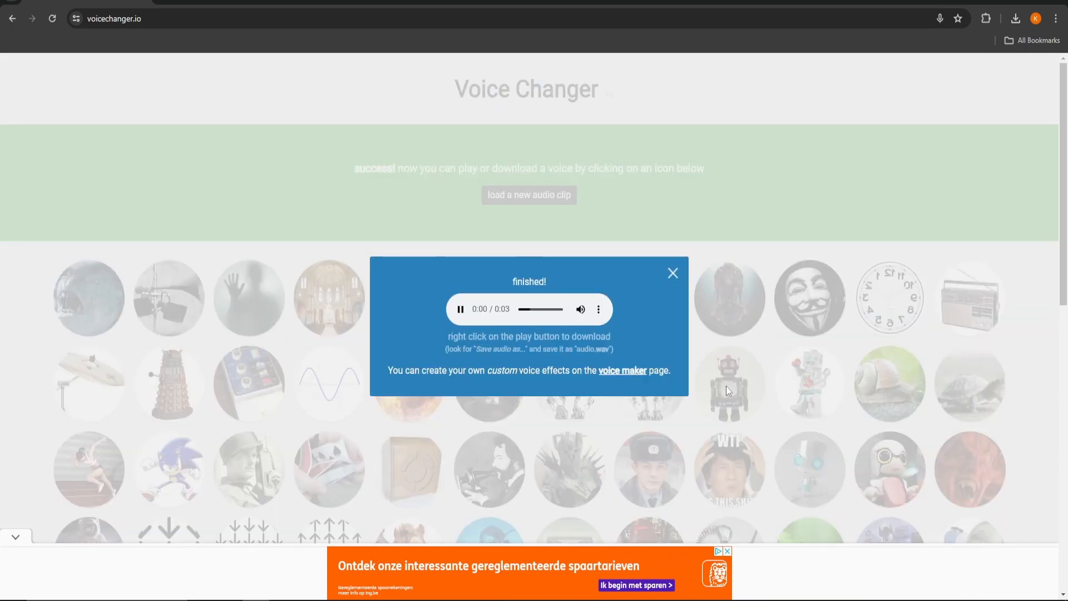
click(671, 273)
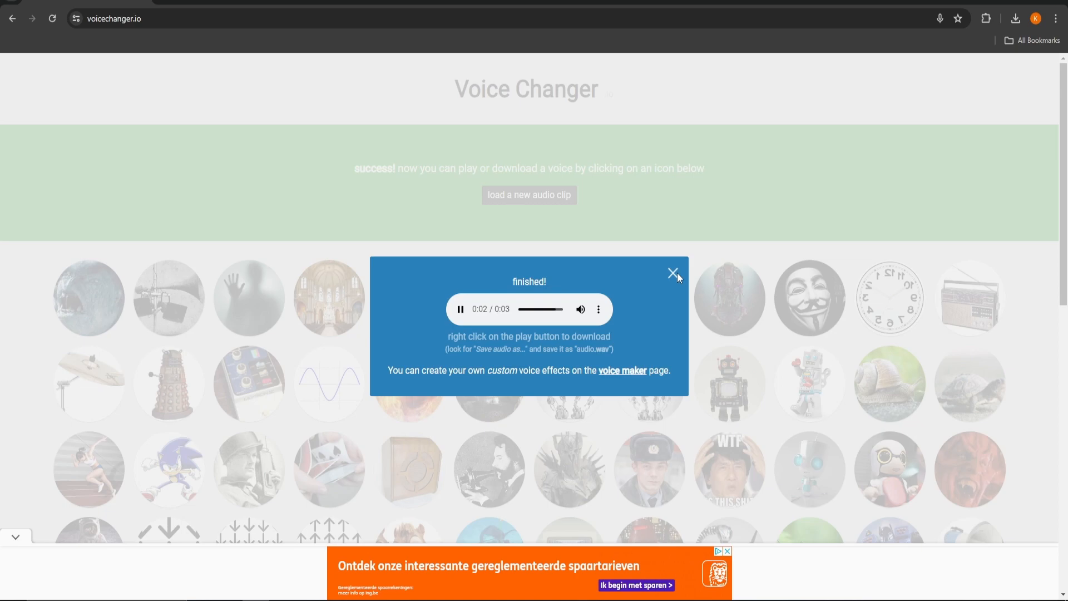
click(673, 272)
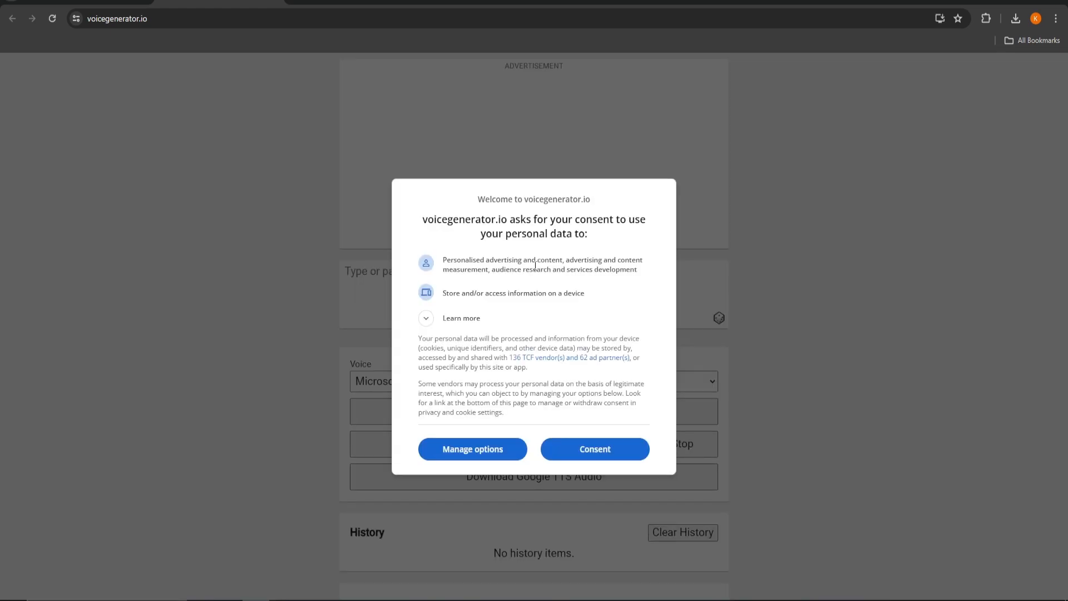
Accept the consent prompt and have 'hello everyone' spoken in the default English voice
click(594, 448)
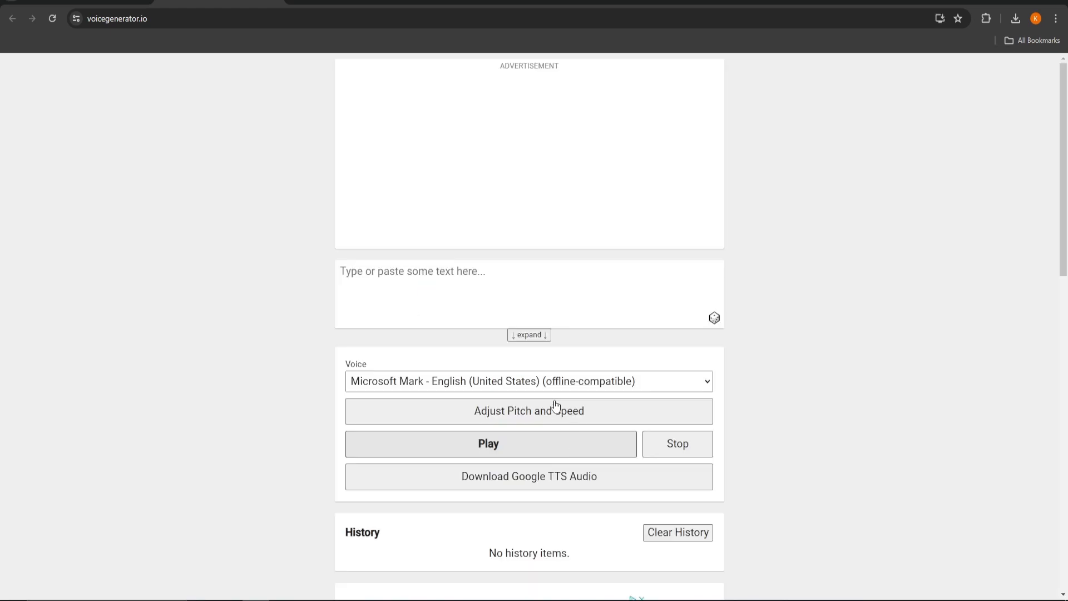
text(hello everyone)
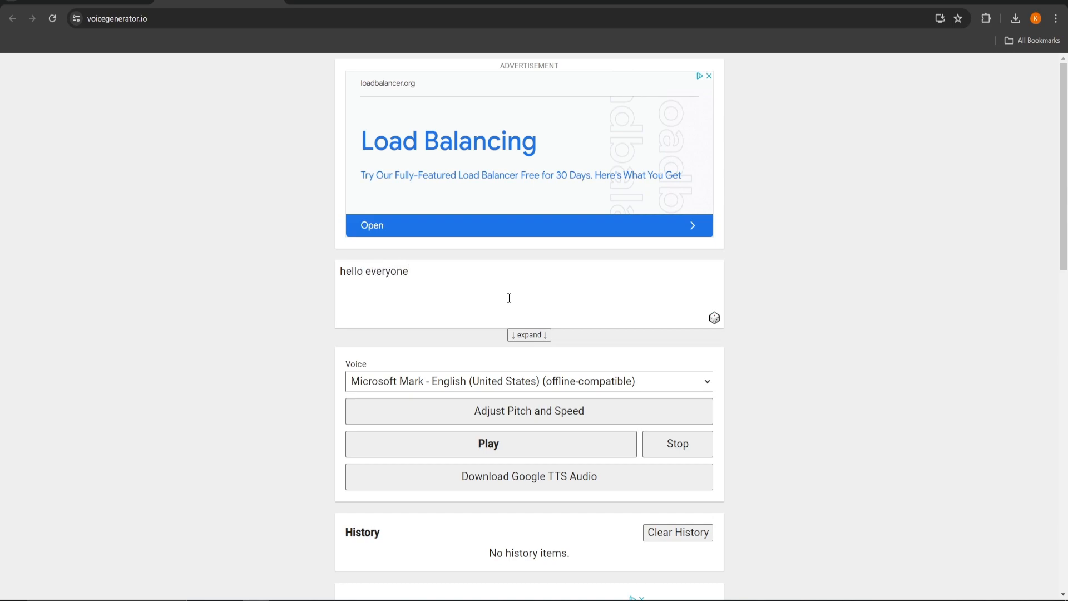
scroll(down, 3)
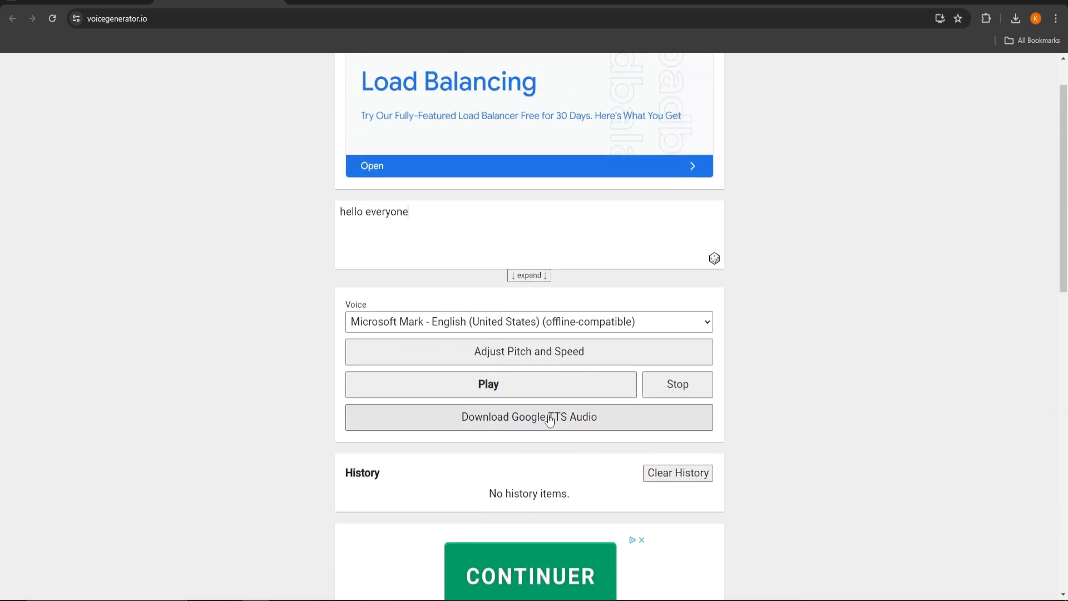
click(488, 384)
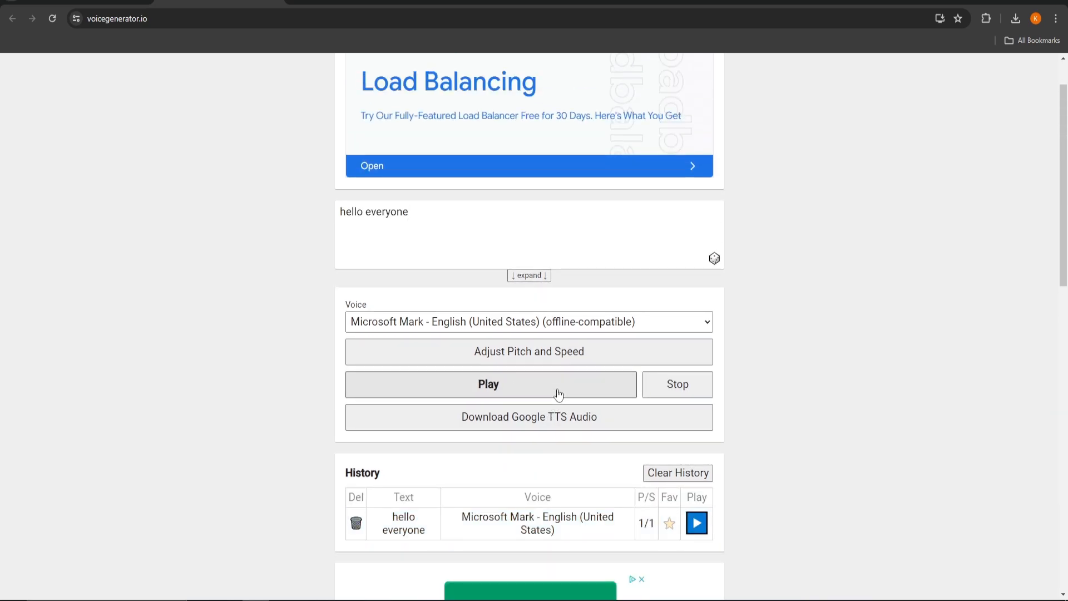
Switch the voice to Google Deutsch and speak 'hello everyone' again
click(527, 321)
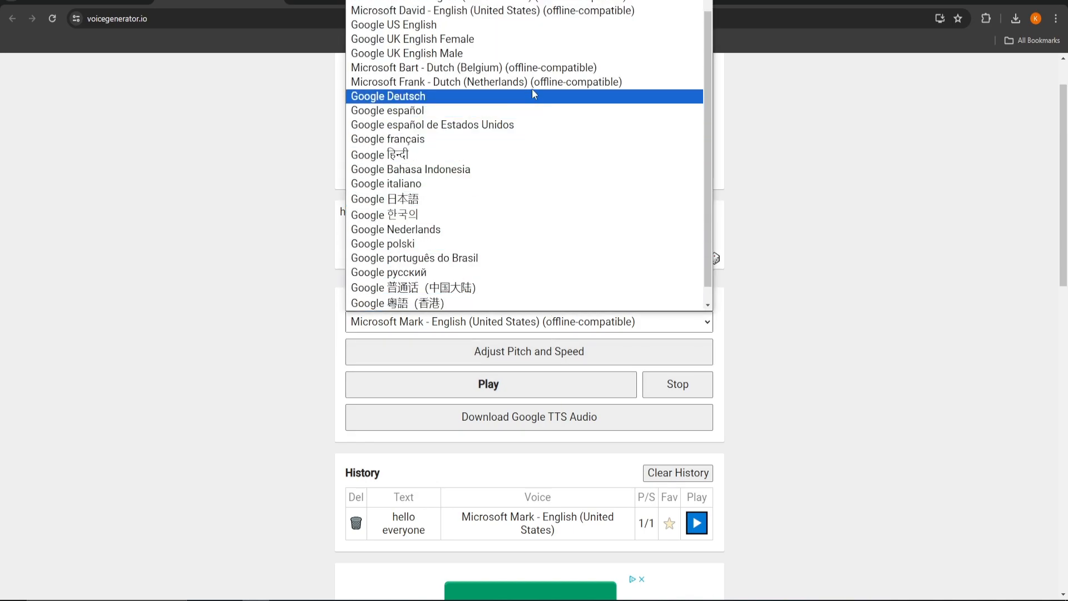
click(387, 96)
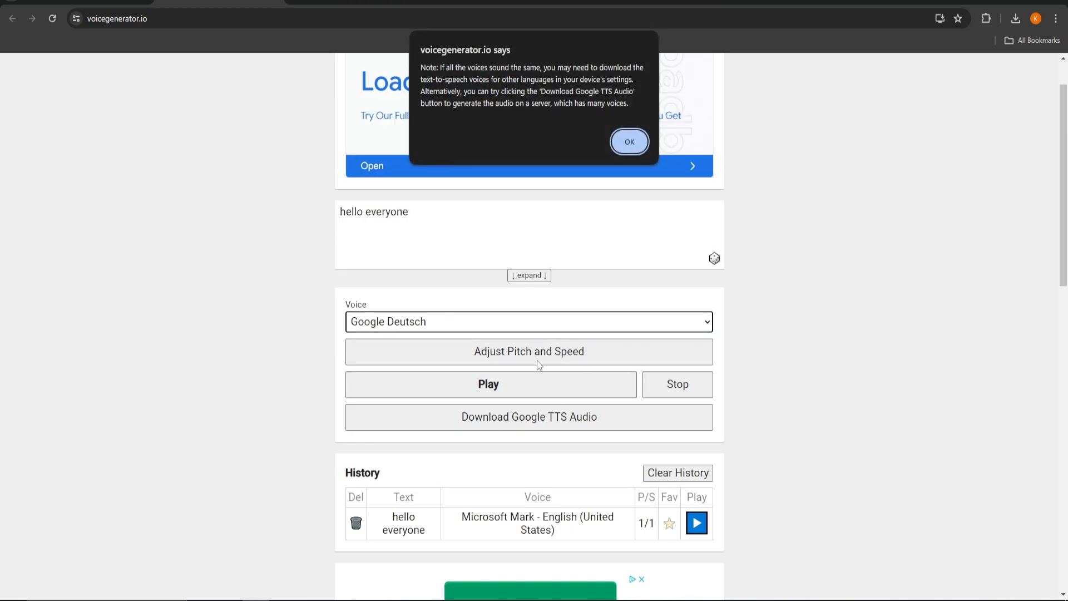
click(628, 142)
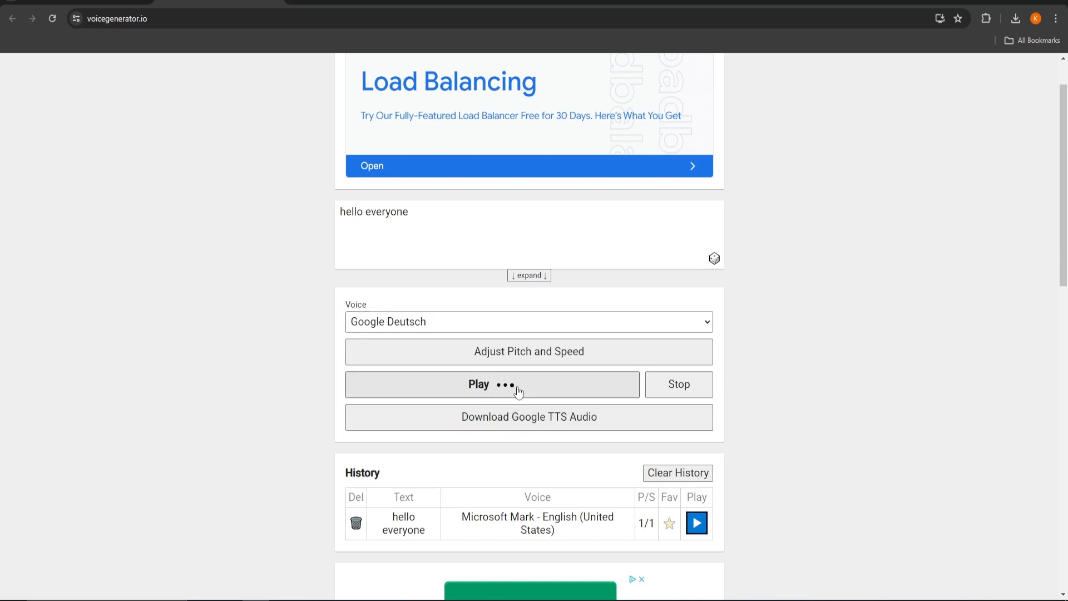
click(492, 383)
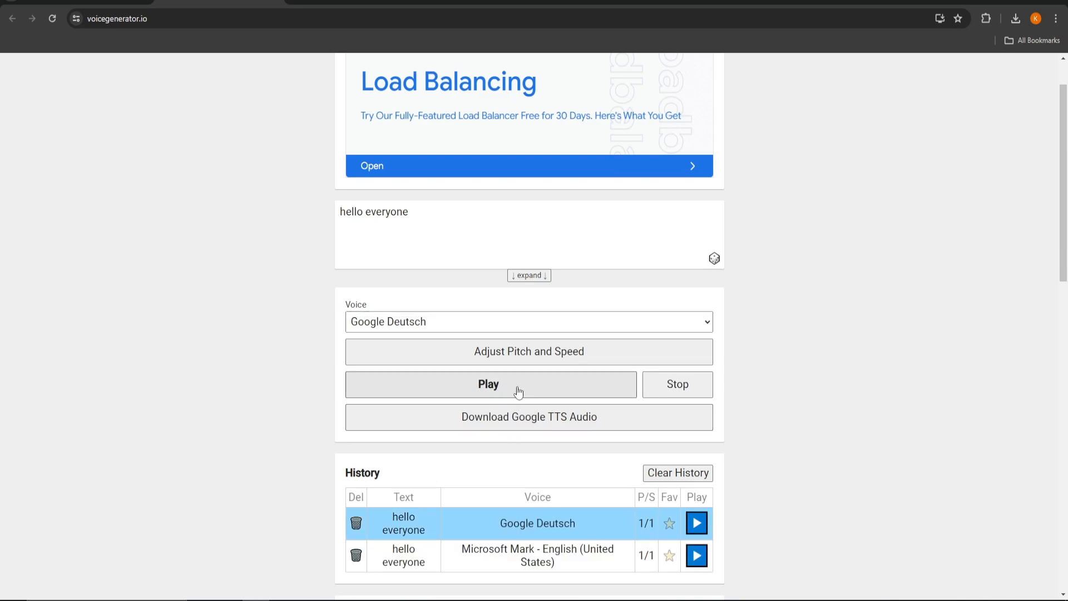